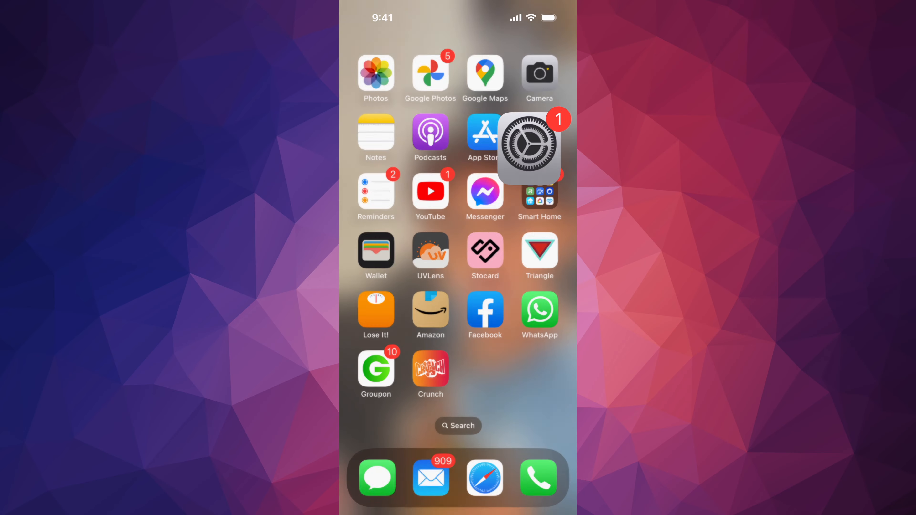
- Launch the Settings app from the home screen
click(527, 144)
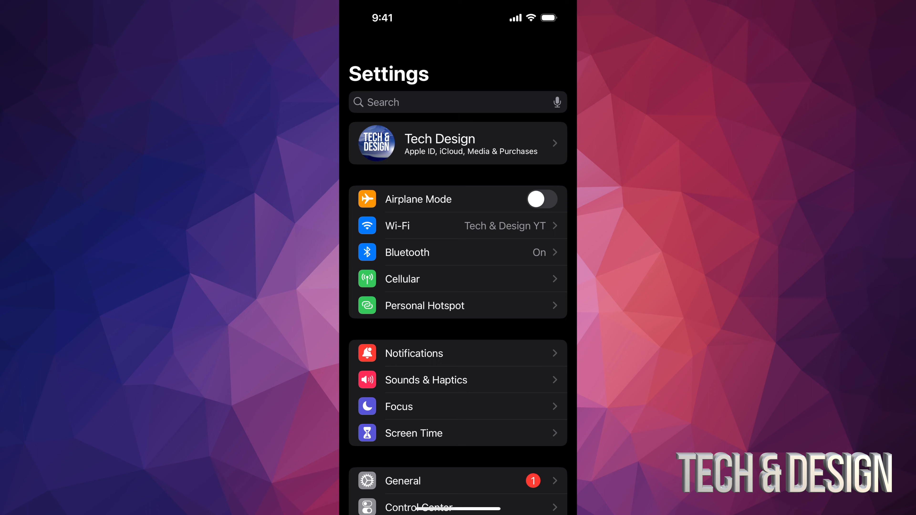
- Reach the Software Update page under General showing iOS Security Response 16.4.1 (a) downloaded
scroll(down, 3)
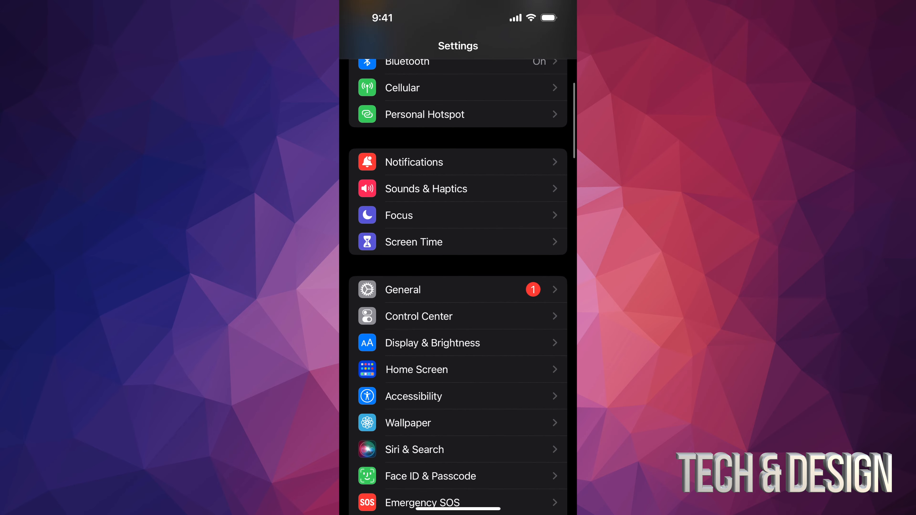
click(403, 290)
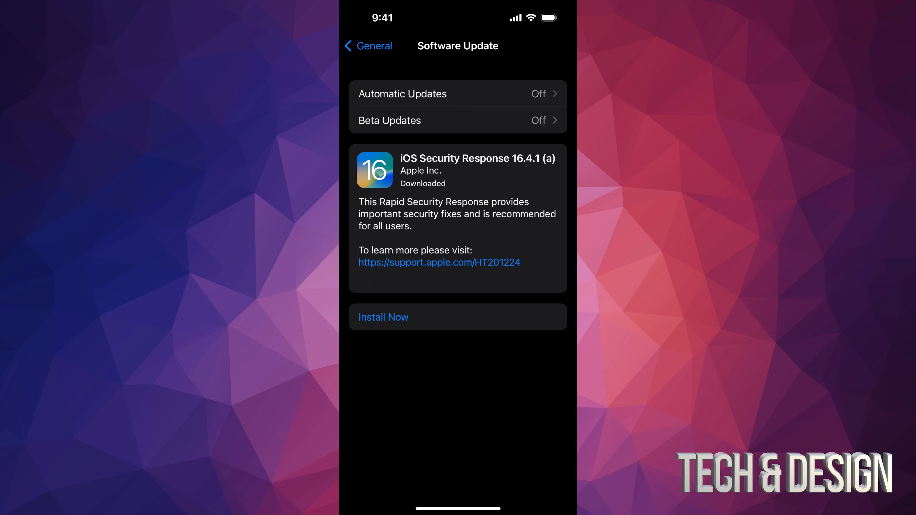
- Install the downloaded iOS Security Response 16.4.1 (a) now and let the iPhone restart
click(384, 317)
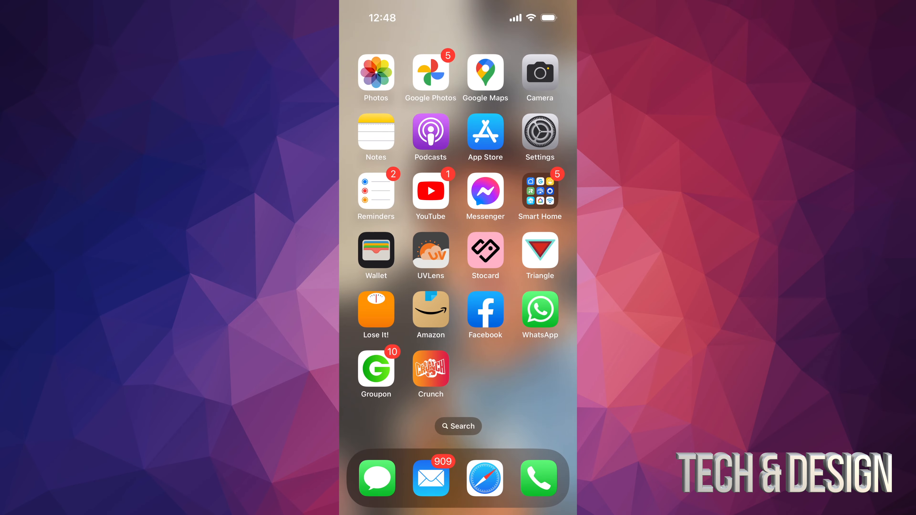
- Return to General > Software Update to verify the install and recheck for updates
click(540, 132)
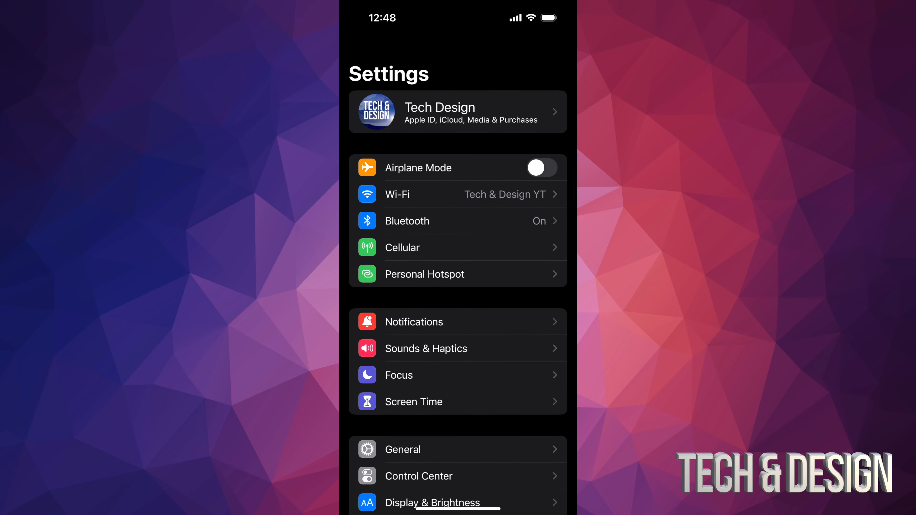
click(403, 449)
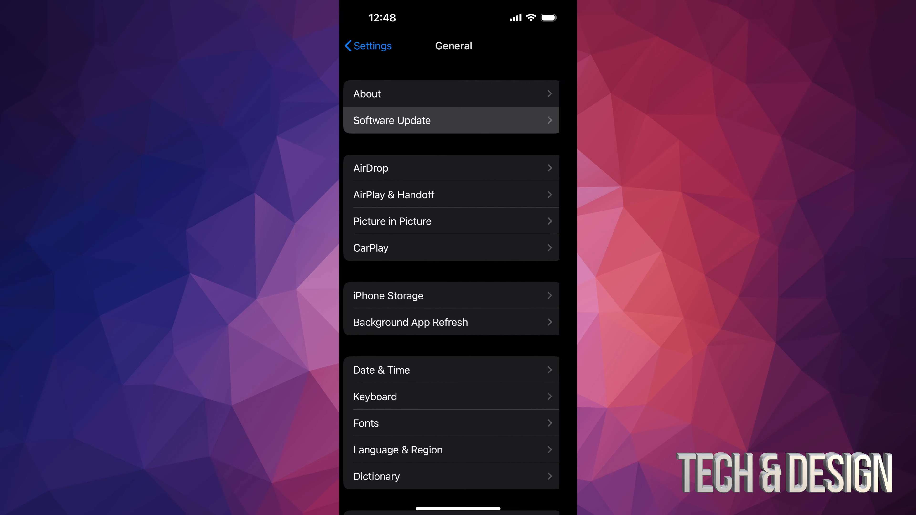
click(407, 120)
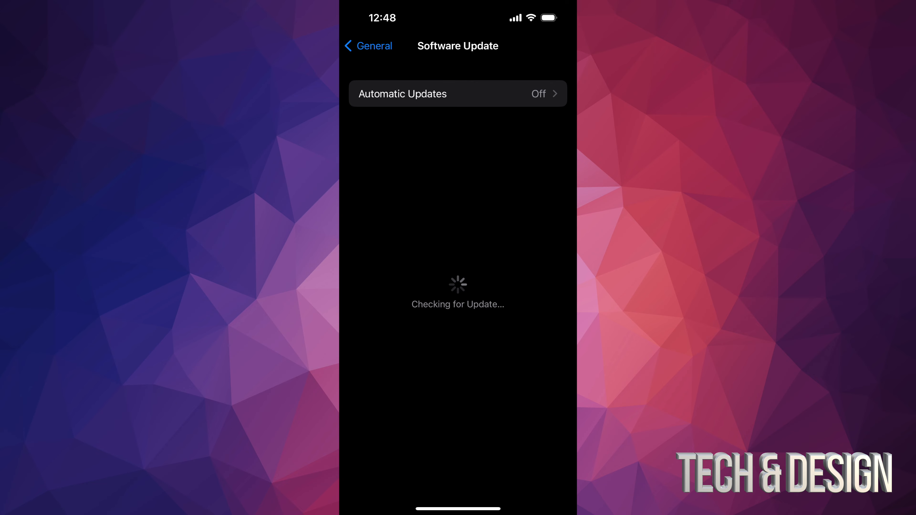